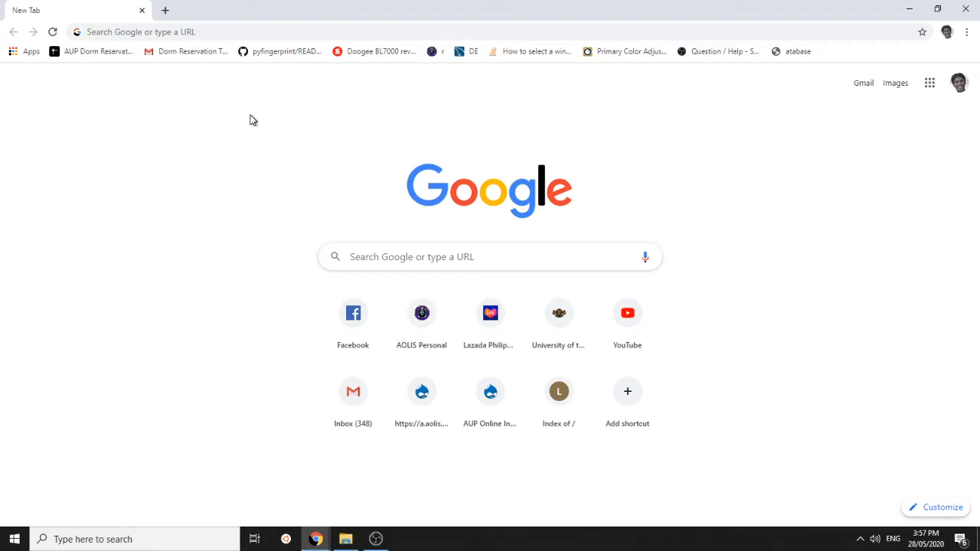
{"action": "mouse_move", "coordinate": [263, 137]}
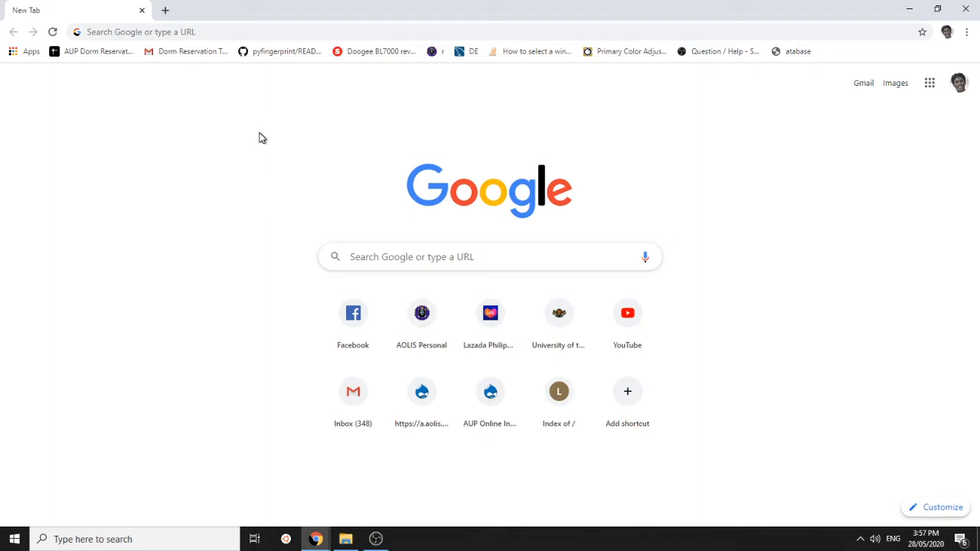
{"action": "mouse_move", "coordinate": [272, 123]}
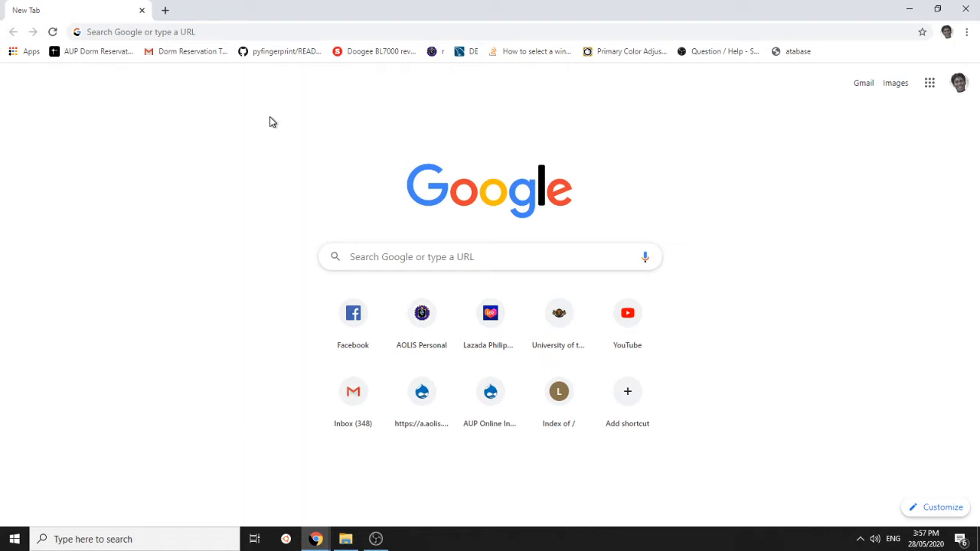
{"action": "mouse_move", "coordinate": [277, 125]}
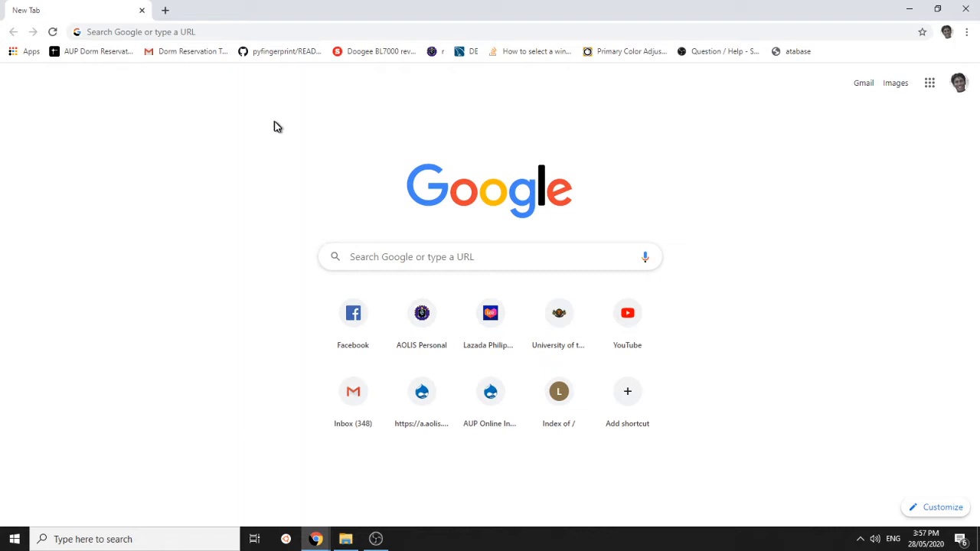
Search Google for 'aolis personal' from the Chrome address bar.
{"action": "left_click", "coordinate": [334, 30]}
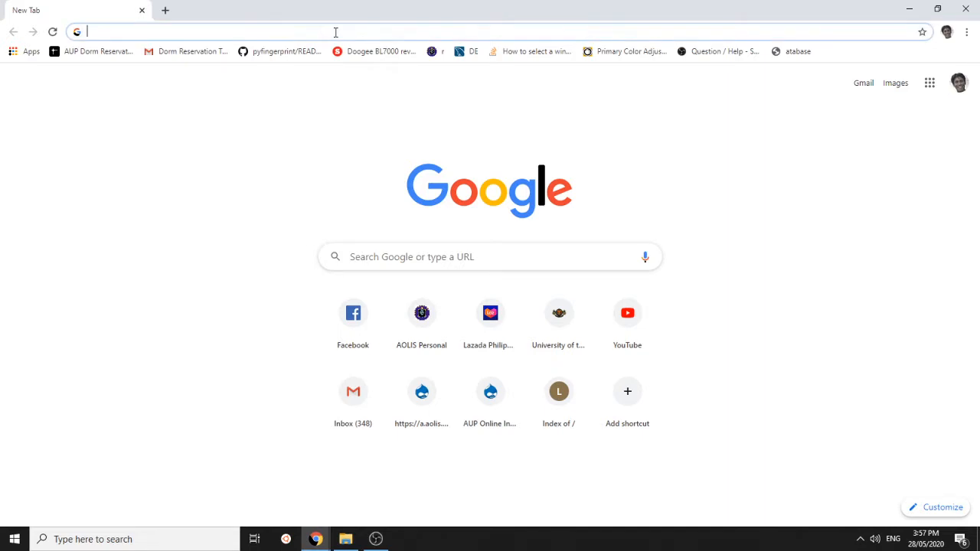
{"action": "type", "text": "aolis"}
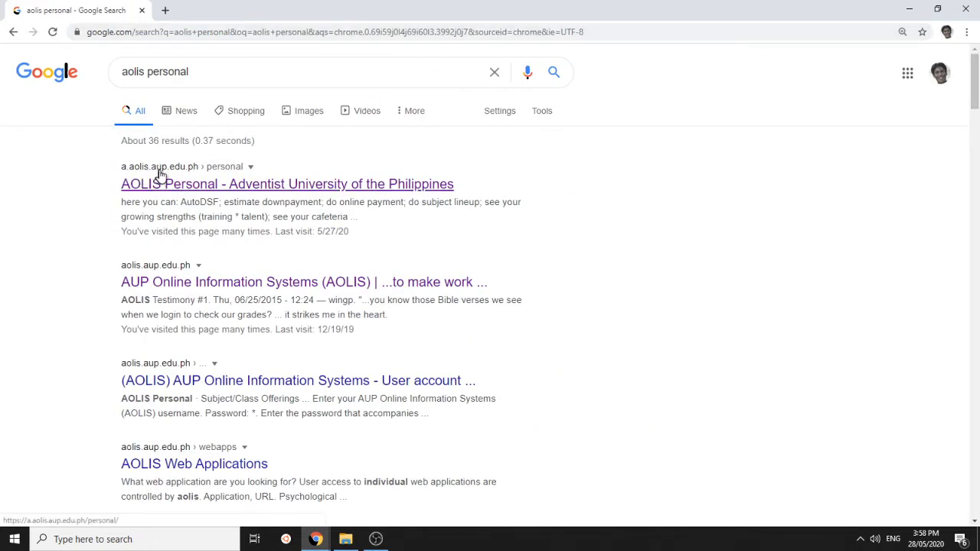
Open the AOLIS Personal result and fill in the student ID and secret PIN.
{"action": "left_click", "coordinate": [286, 184]}
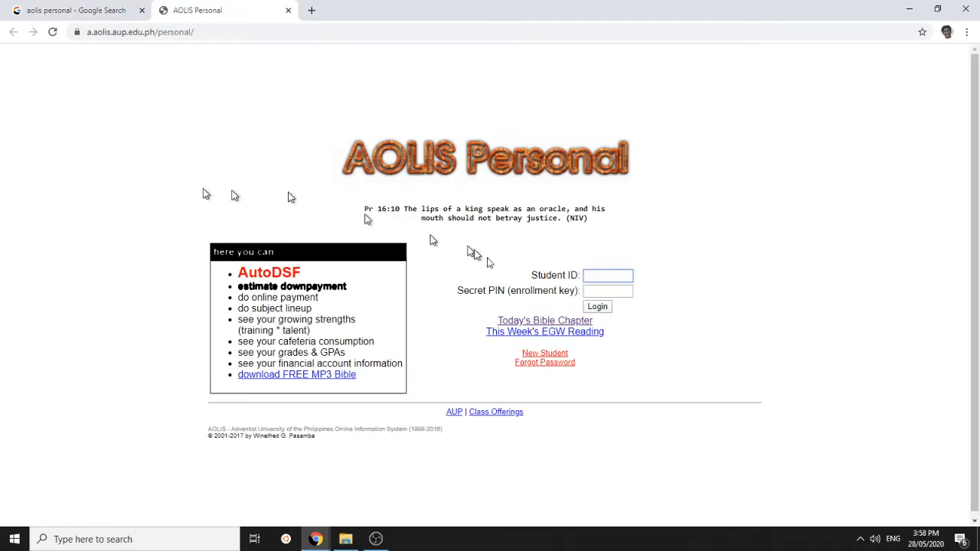
{"action": "left_click", "coordinate": [608, 275]}
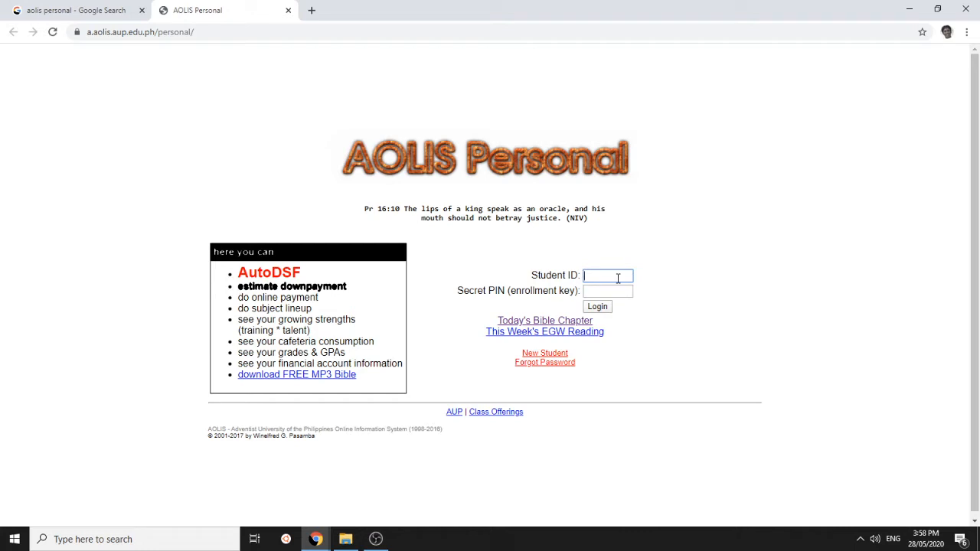
{"action": "type", "text": "2007769"}
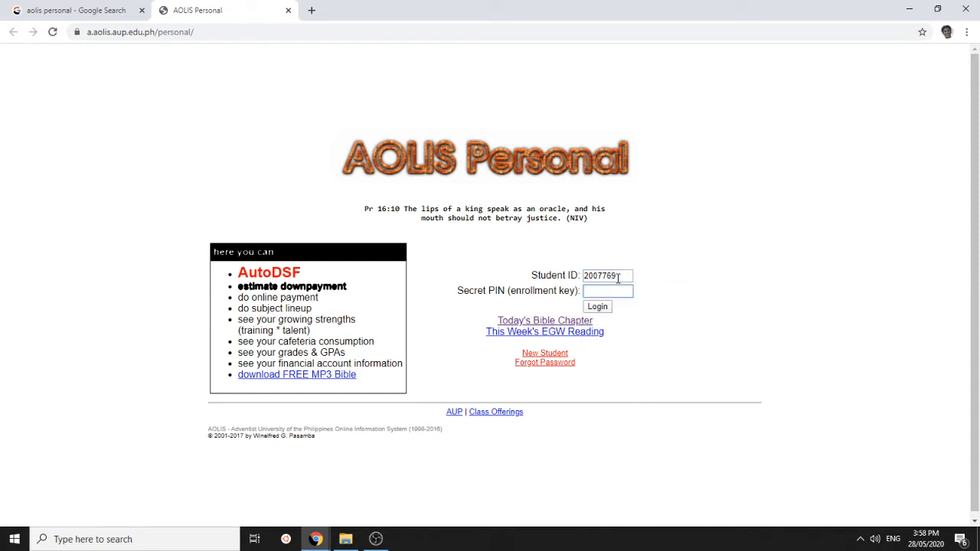
{"action": "type", "text": "•••"}
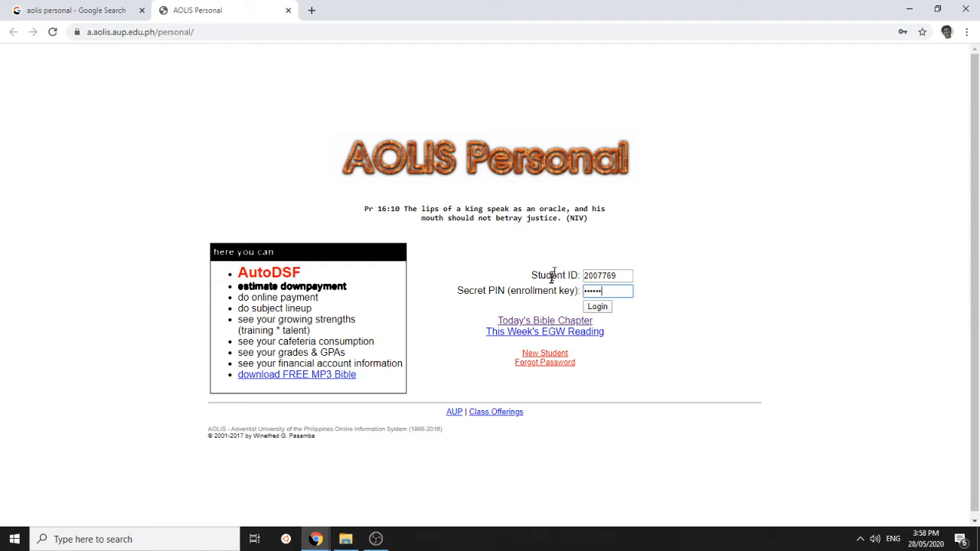
{"action": "mouse_move", "coordinate": [544, 300]}
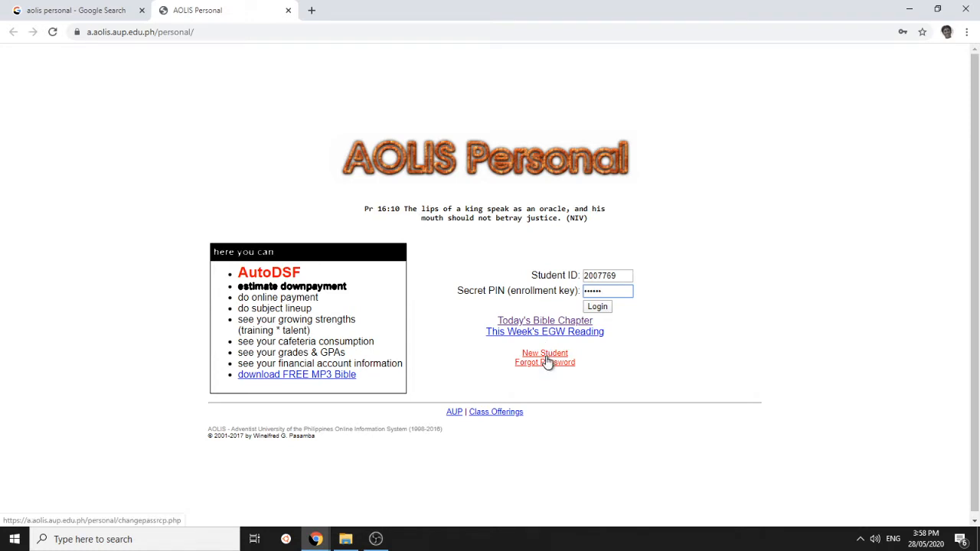
Follow the Forgot Password link to the Do-It-Yourself Password Set / Change Utility.
{"action": "left_click", "coordinate": [545, 361]}
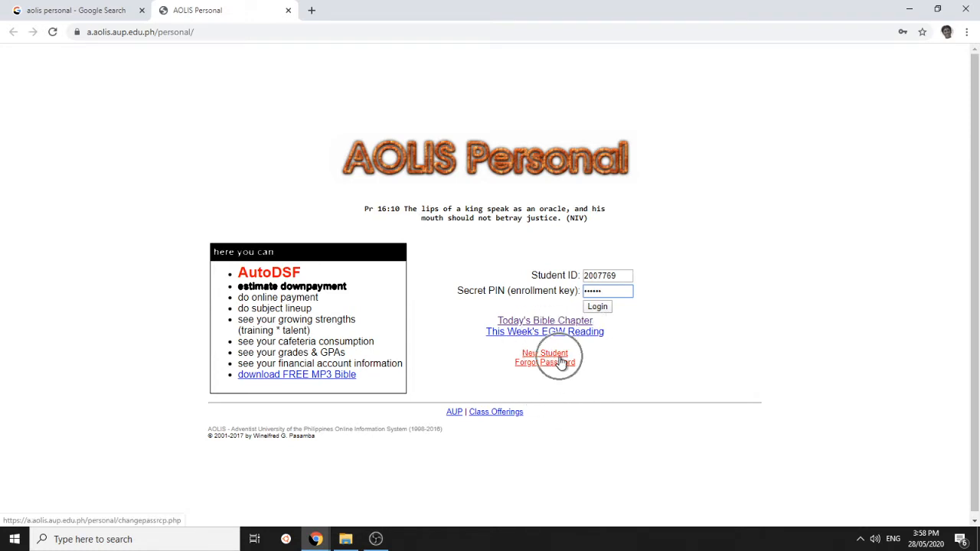
{"action": "left_click", "coordinate": [545, 362]}
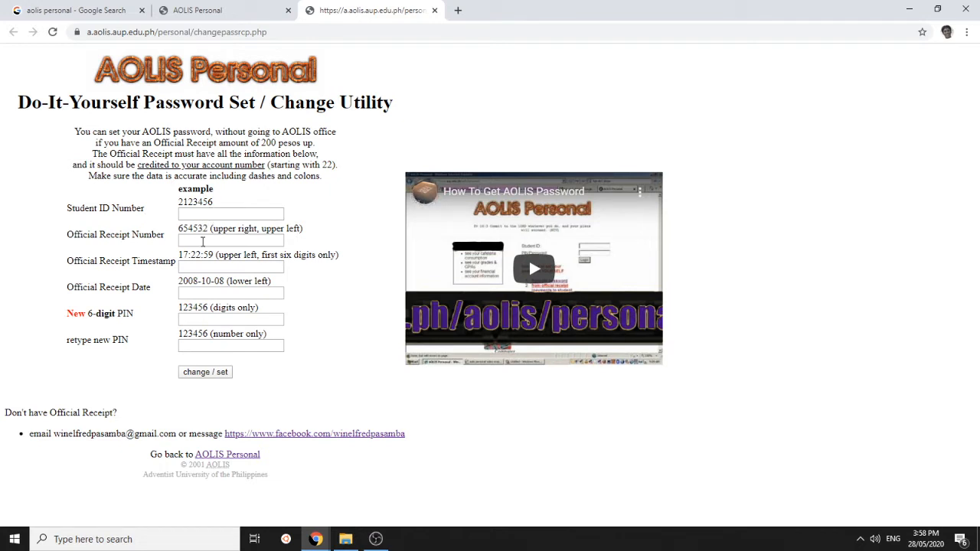
{"action": "mouse_move", "coordinate": [471, 254]}
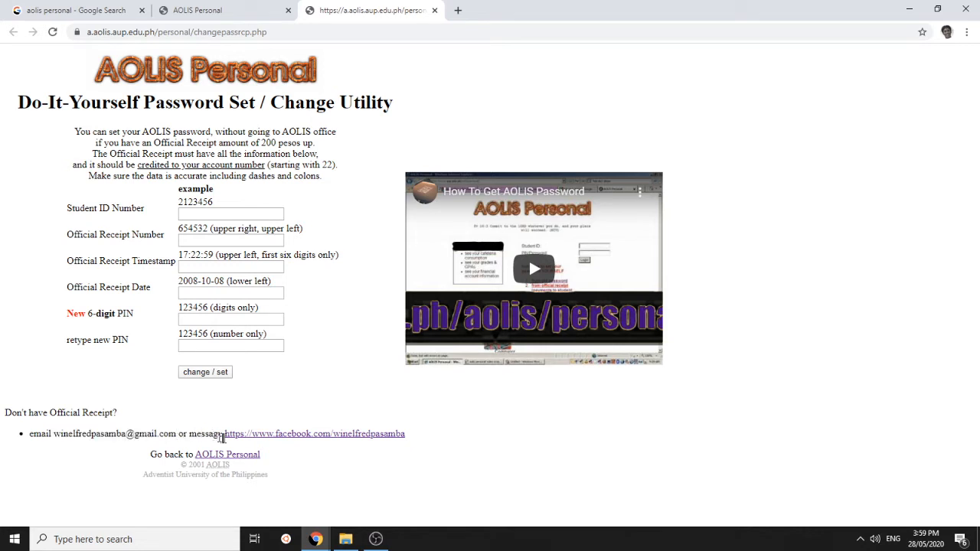
{"action": "left_click_drag", "start_coordinate": [224, 433], "coordinate": [428, 437]}
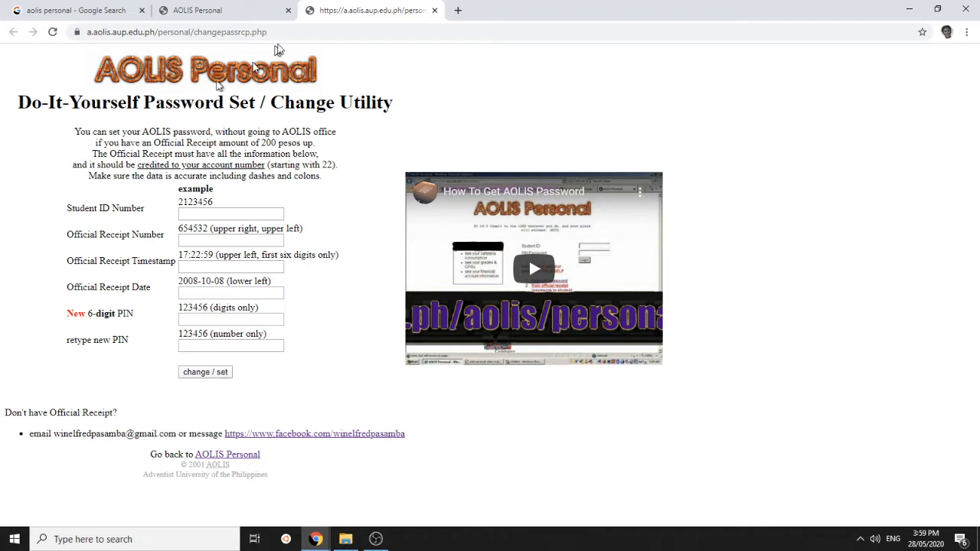
{"action": "mouse_move", "coordinate": [355, 369]}
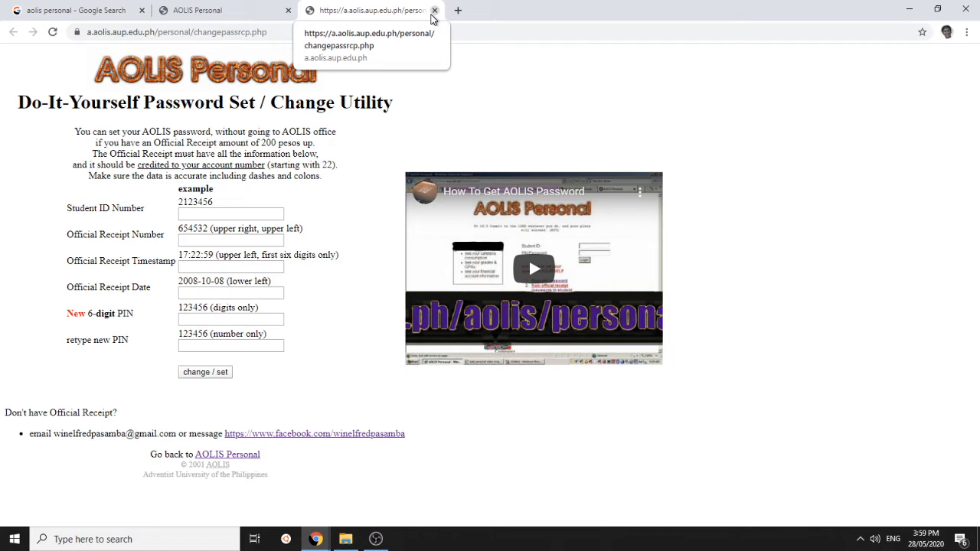
Close the password utility tab and log in with the entered credentials.
{"action": "left_click", "coordinate": [435, 9]}
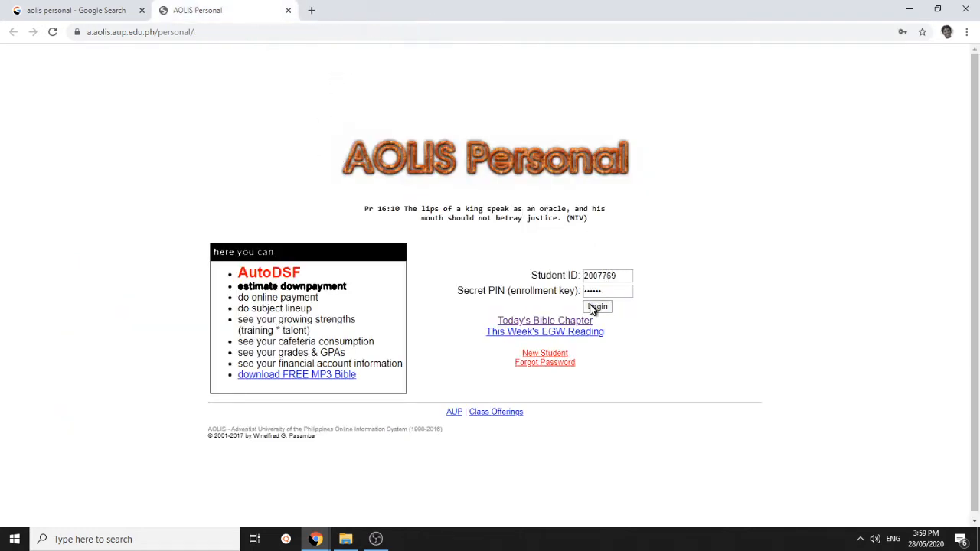
{"action": "left_click", "coordinate": [597, 306]}
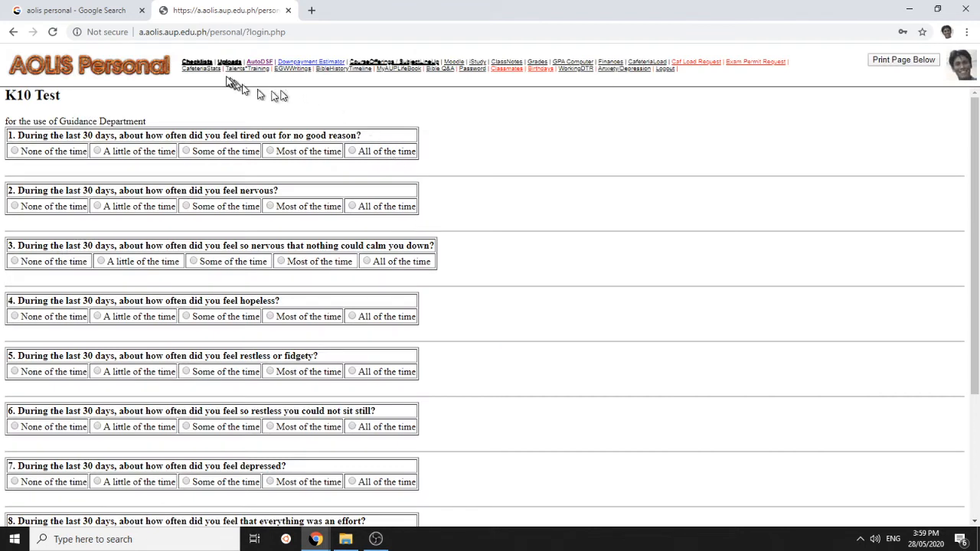
{"action": "mouse_move", "coordinate": [649, 29]}
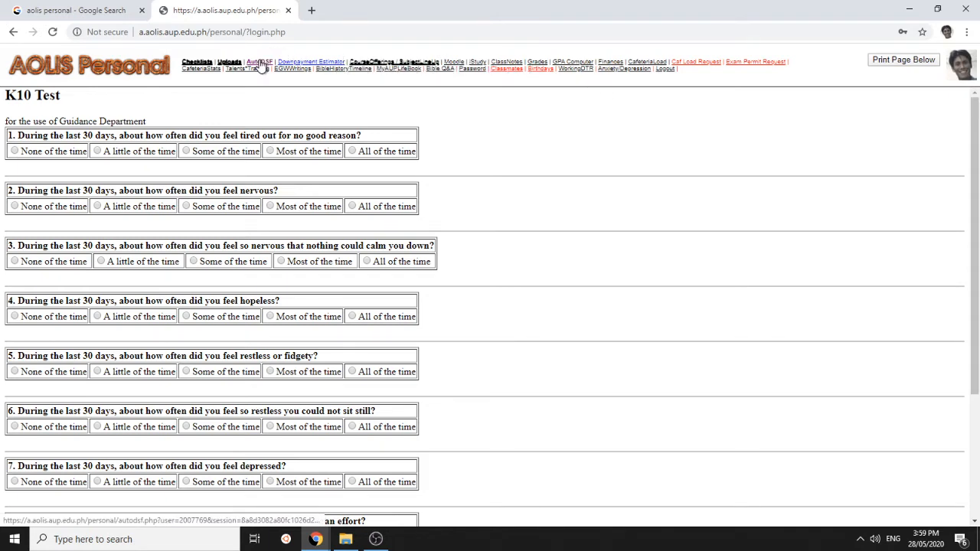
On AutoDSF, accept the computed unit load and load initial cafeteria credit.
{"action": "left_click", "coordinate": [260, 61]}
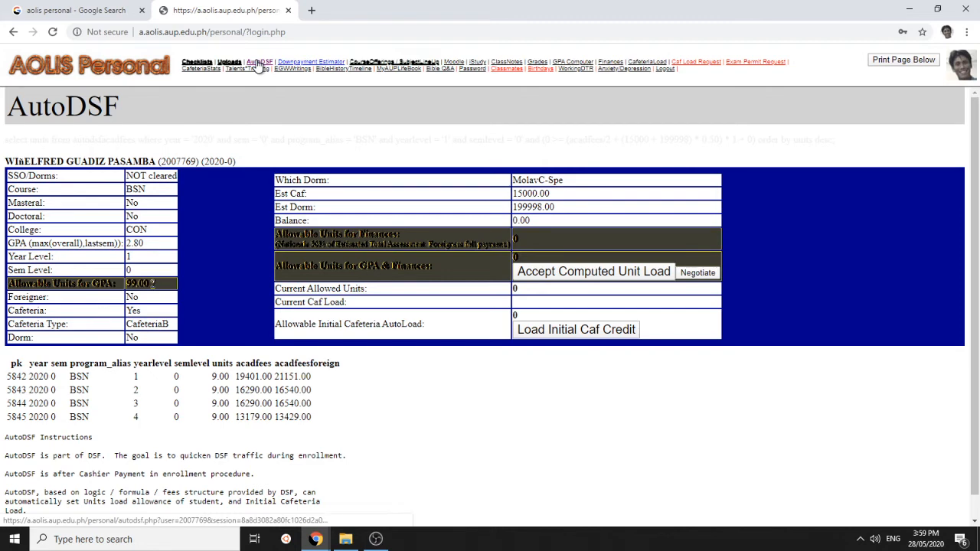
{"action": "mouse_move", "coordinate": [401, 196]}
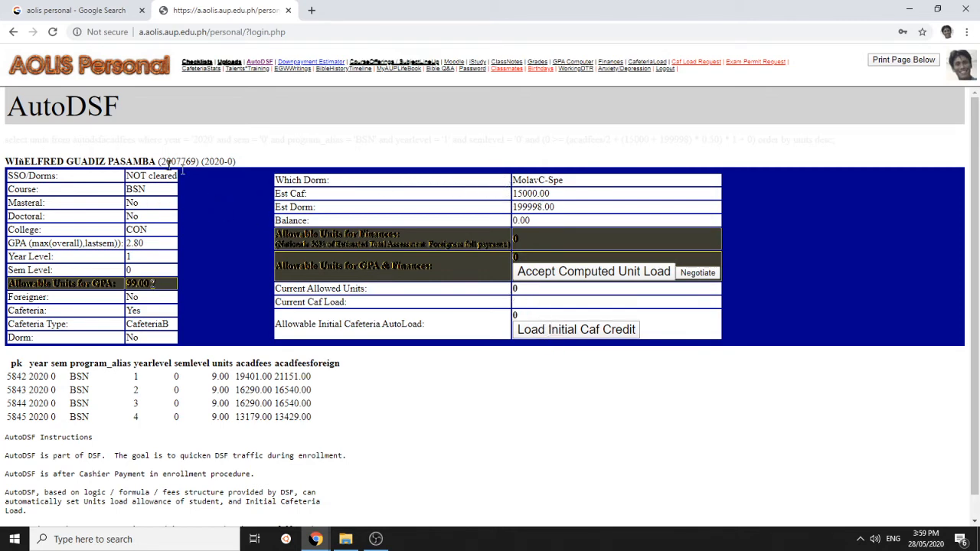
{"action": "mouse_move", "coordinate": [421, 216]}
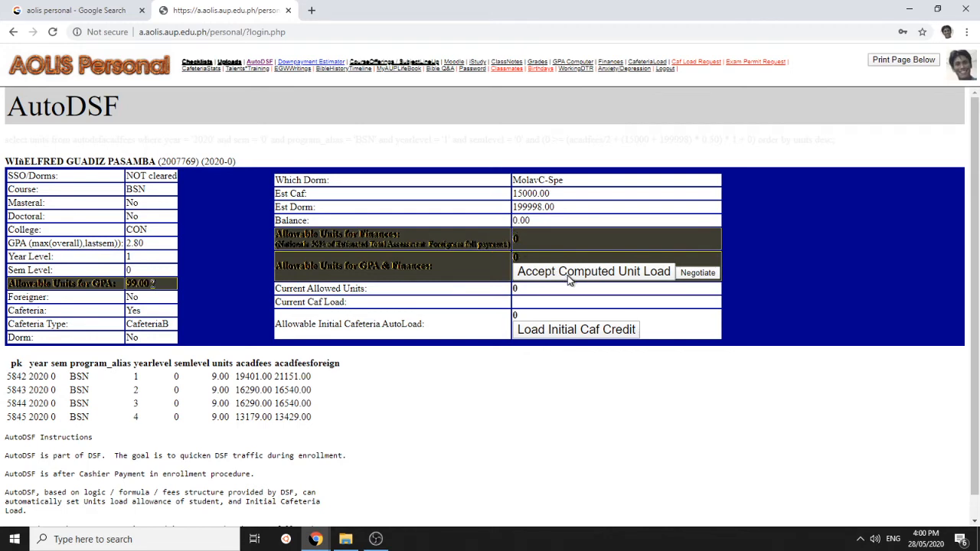
{"action": "left_click", "coordinate": [593, 273]}
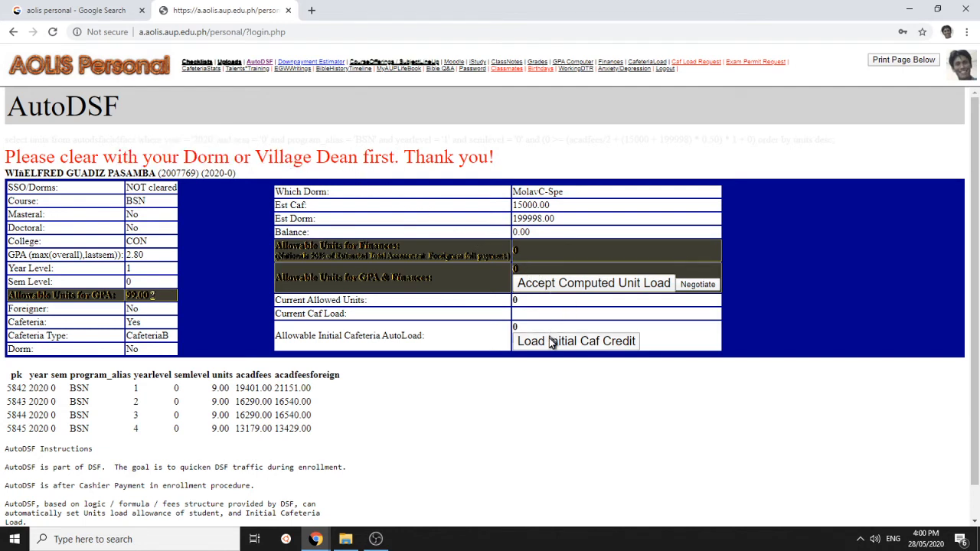
{"action": "left_click", "coordinate": [575, 340]}
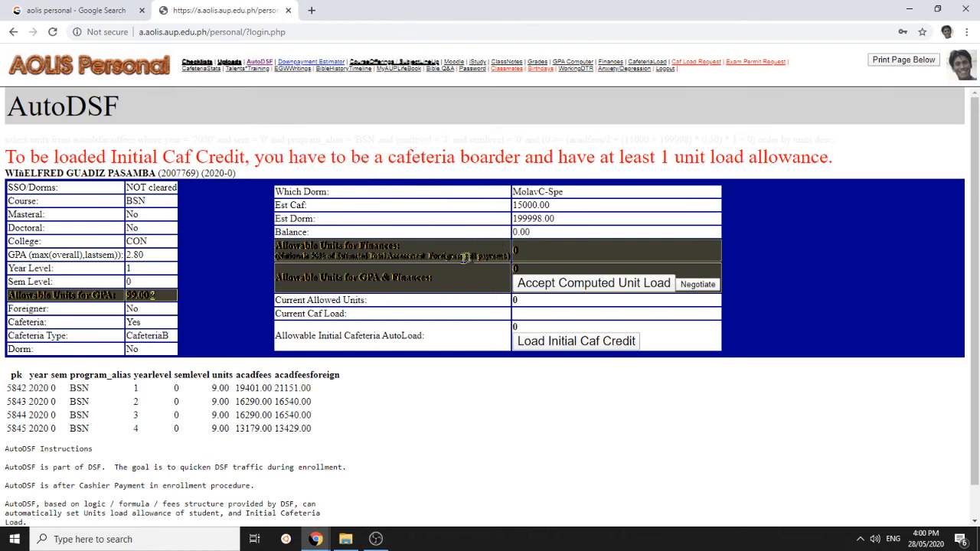
{"action": "mouse_move", "coordinate": [359, 115]}
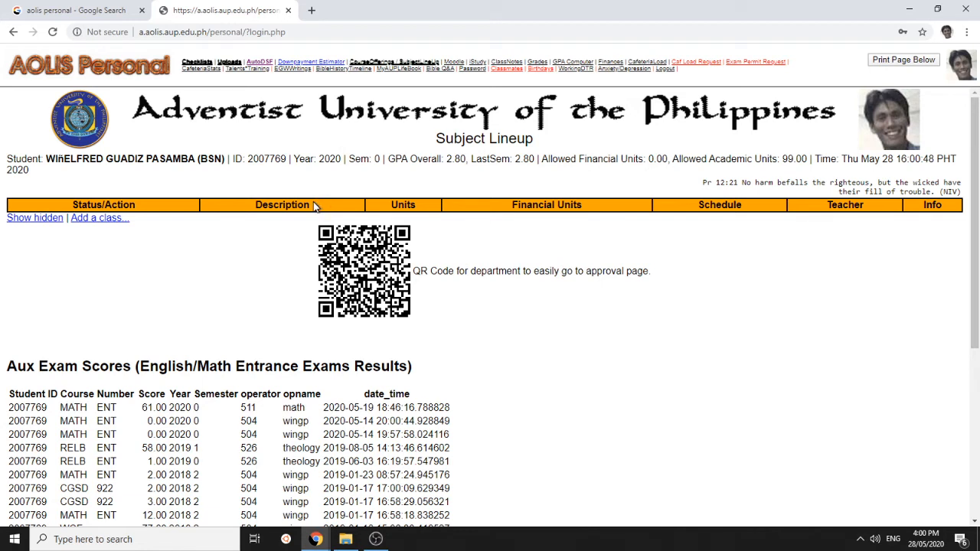
{"action": "mouse_move", "coordinate": [542, 159]}
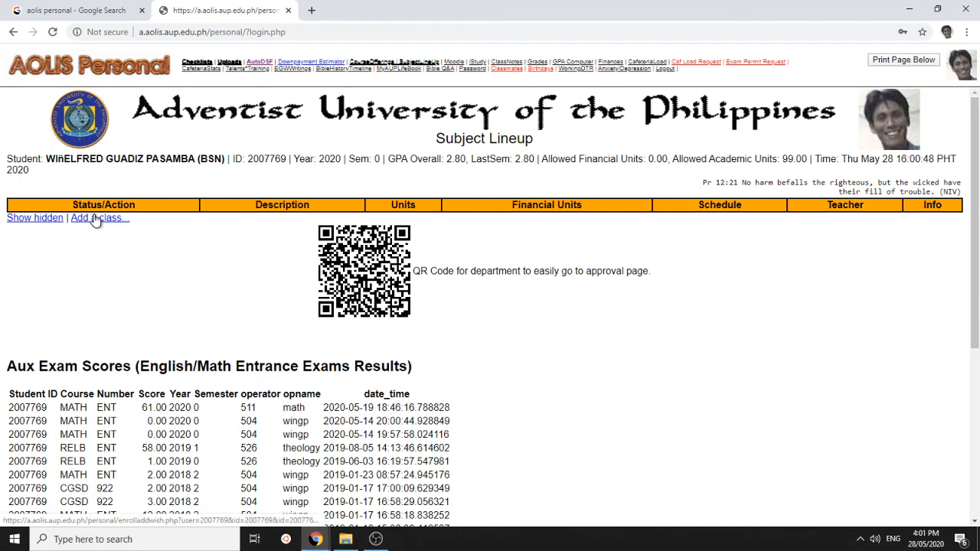
Search 'ece', give reason 'just testi', agree to charges and add the MPLM 602 Clinical Nutrition class.
{"action": "left_click", "coordinate": [95, 217]}
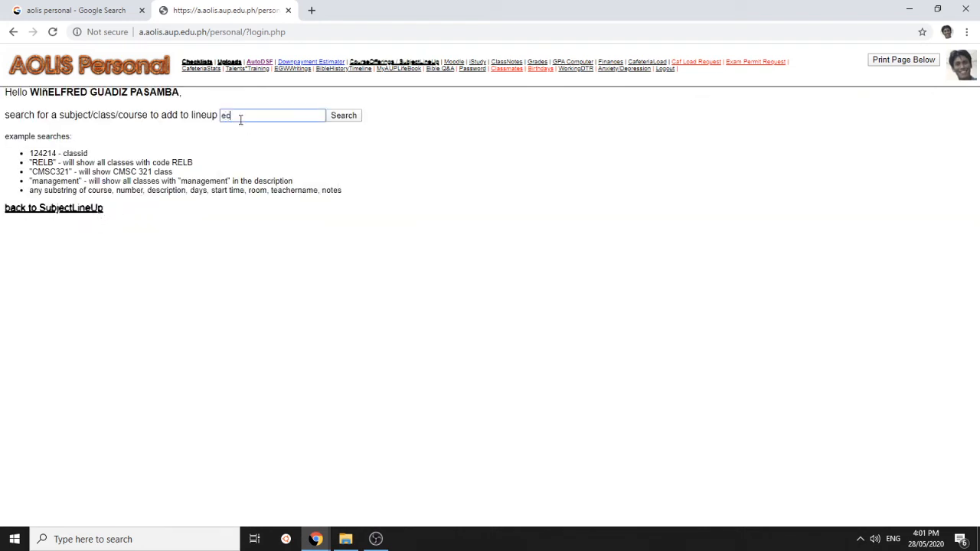
{"action": "left_click", "coordinate": [343, 115]}
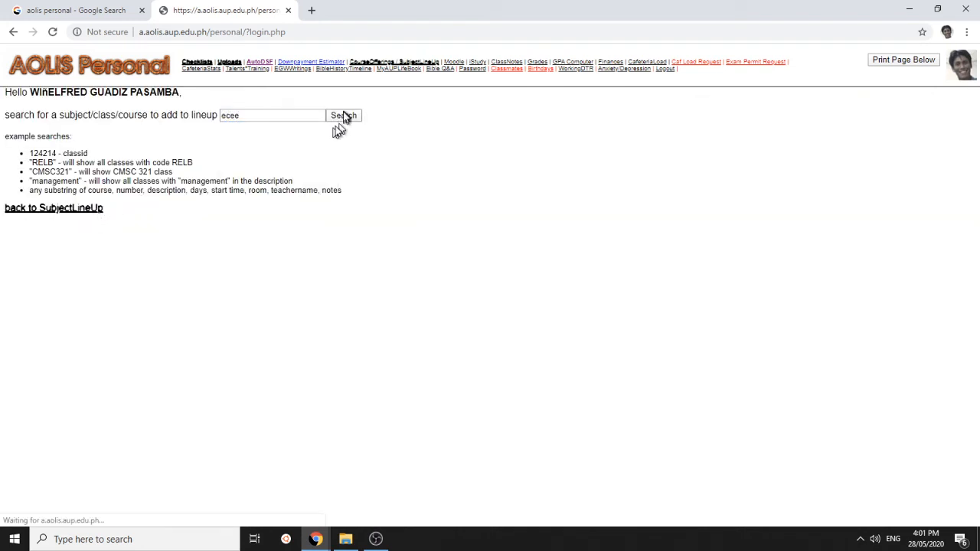
{"action": "left_click", "coordinate": [342, 115]}
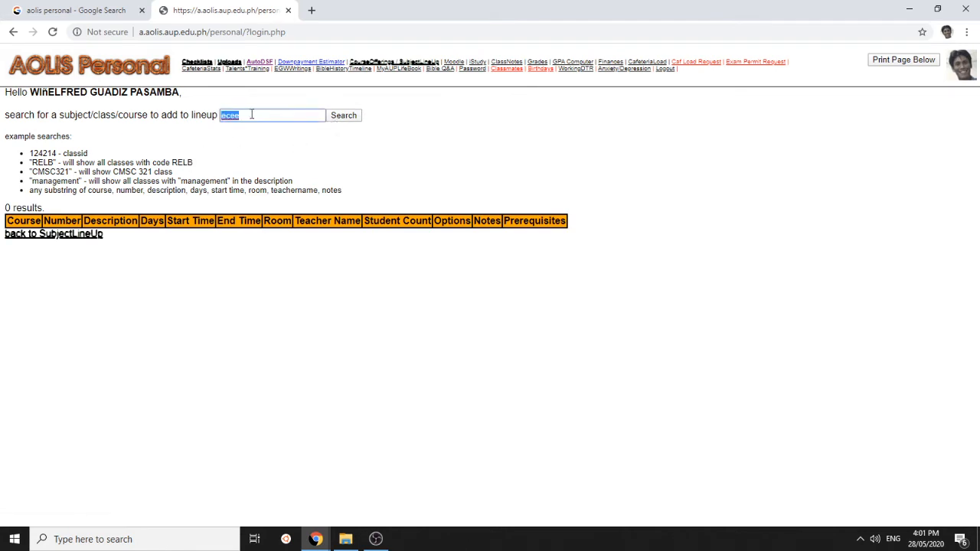
{"action": "left_click", "coordinate": [343, 114]}
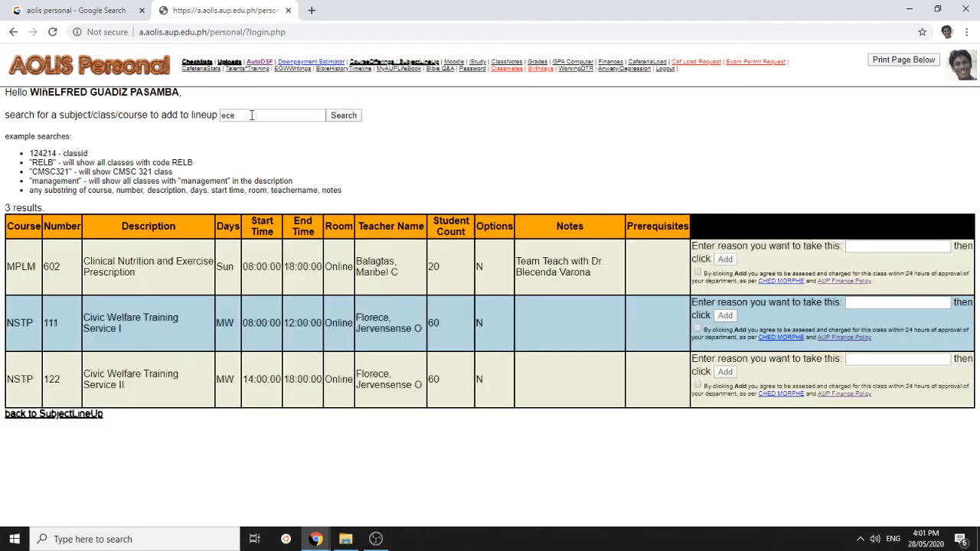
{"action": "mouse_move", "coordinate": [289, 282]}
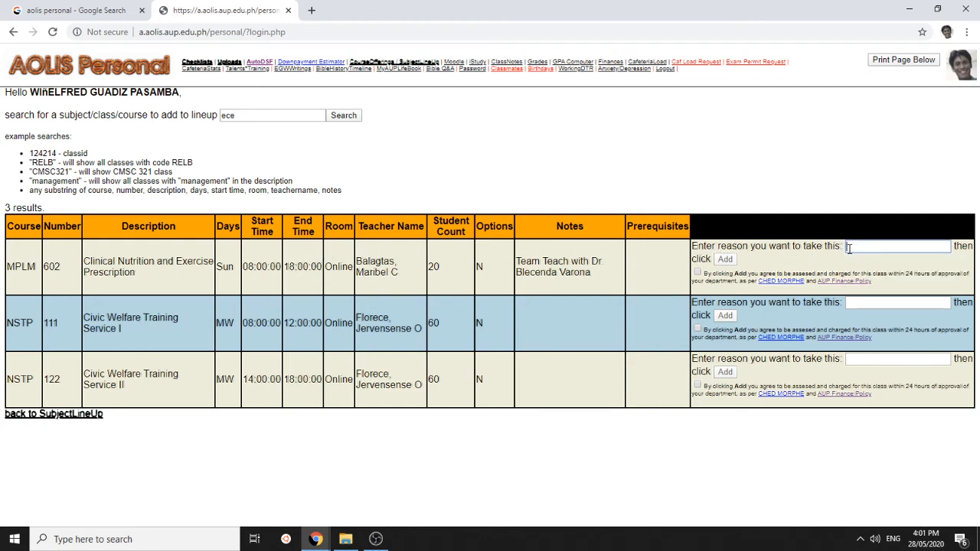
{"action": "type", "text": "just testing po"}
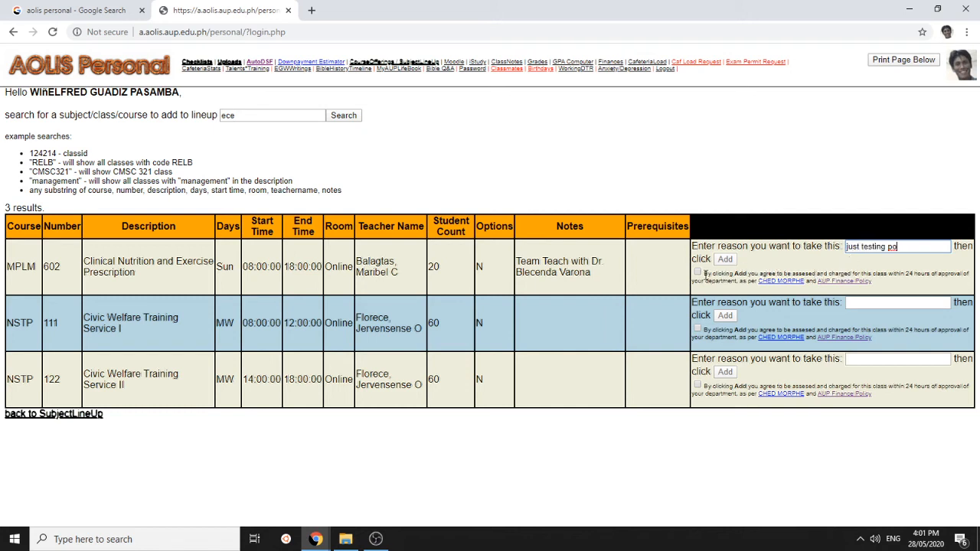
{"action": "left_click", "coordinate": [696, 273]}
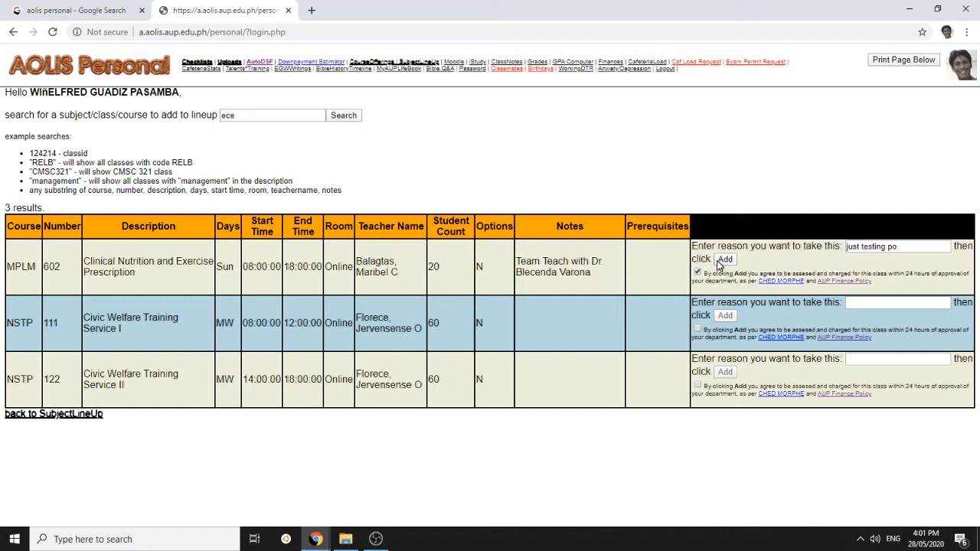
{"action": "left_click", "coordinate": [724, 259]}
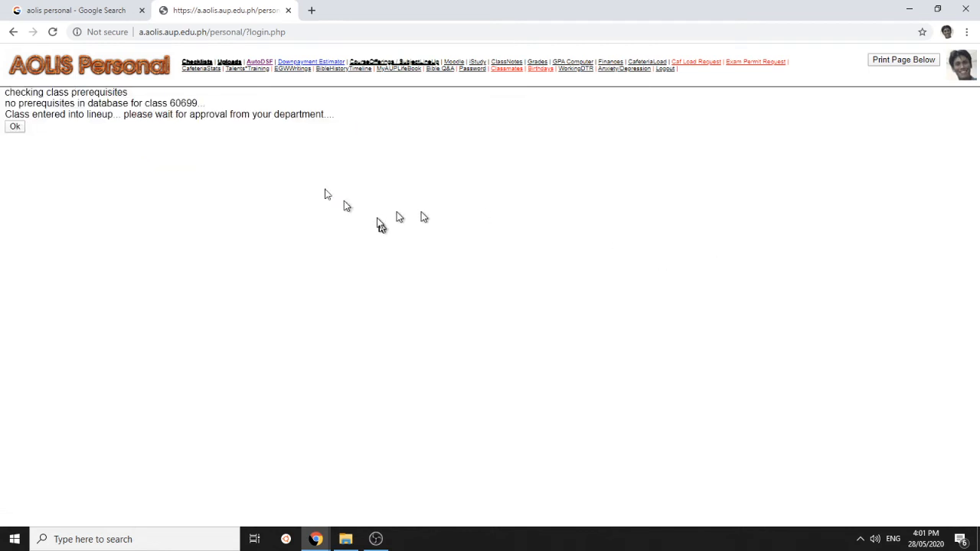
{"action": "mouse_move", "coordinate": [161, 116]}
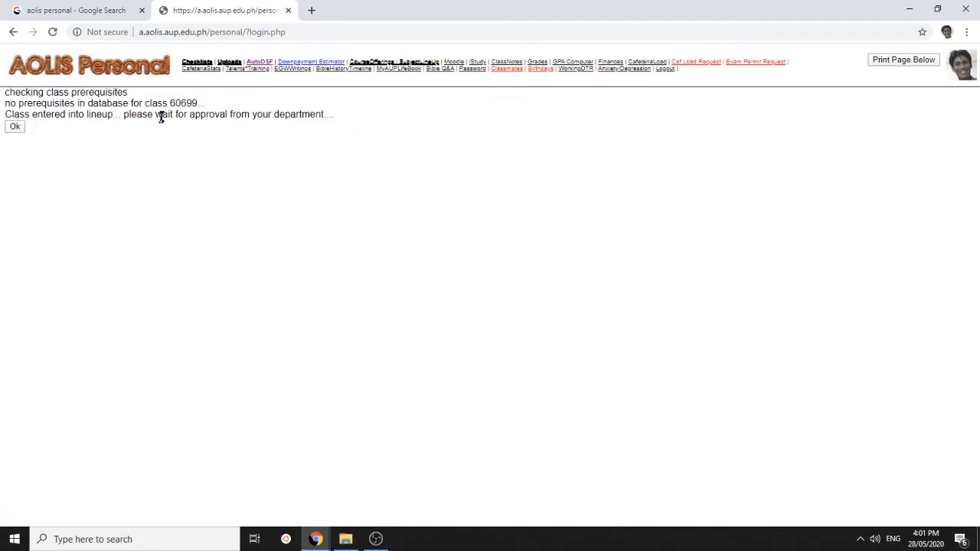
{"action": "mouse_move", "coordinate": [294, 120]}
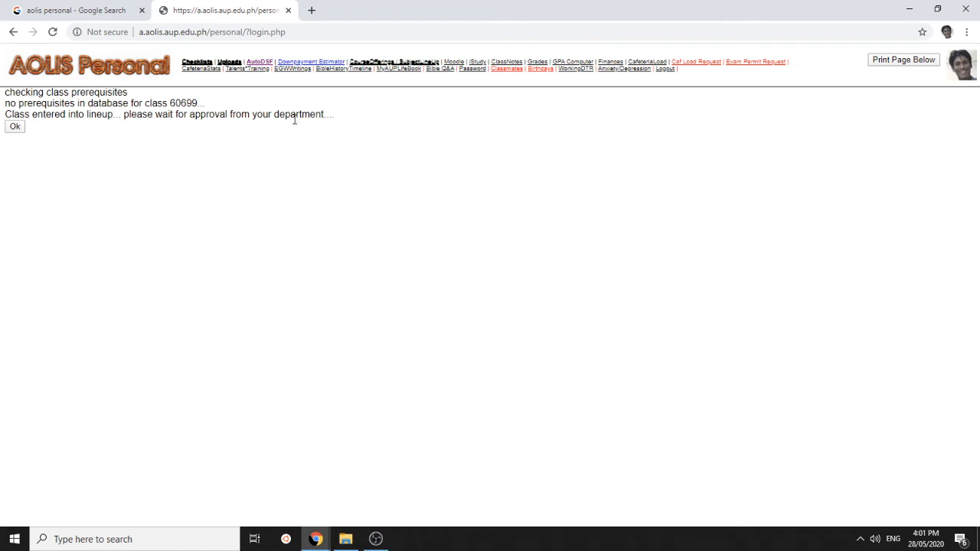
Acknowledge the prerequisite-check confirmation with Ok and return to the Subject Lineup.
{"action": "double_click", "coordinate": [297, 113]}
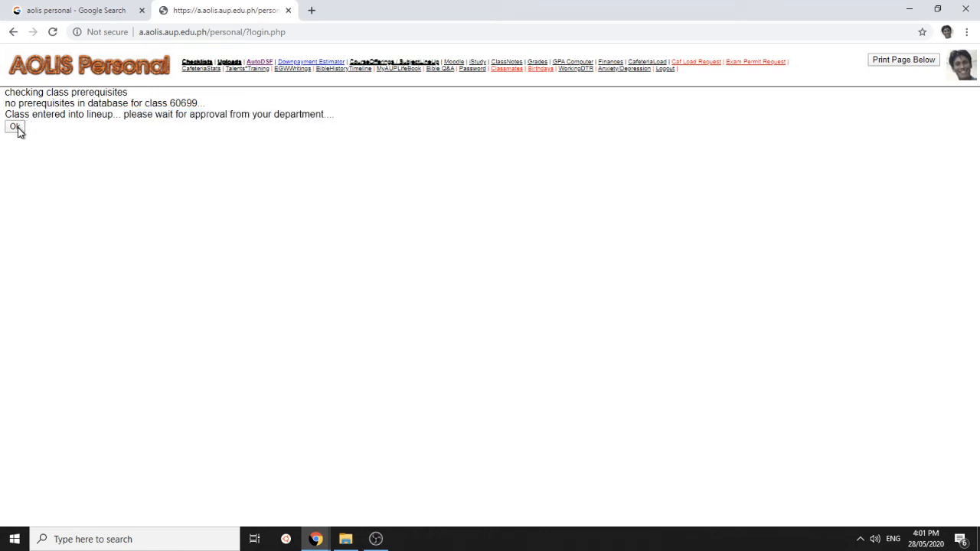
{"action": "left_click", "coordinate": [15, 125]}
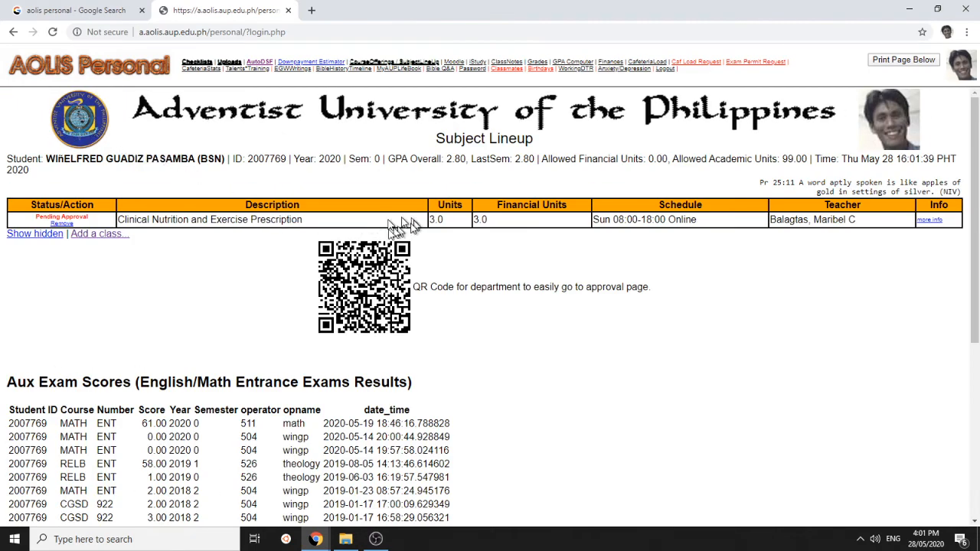
{"action": "mouse_move", "coordinate": [870, 226]}
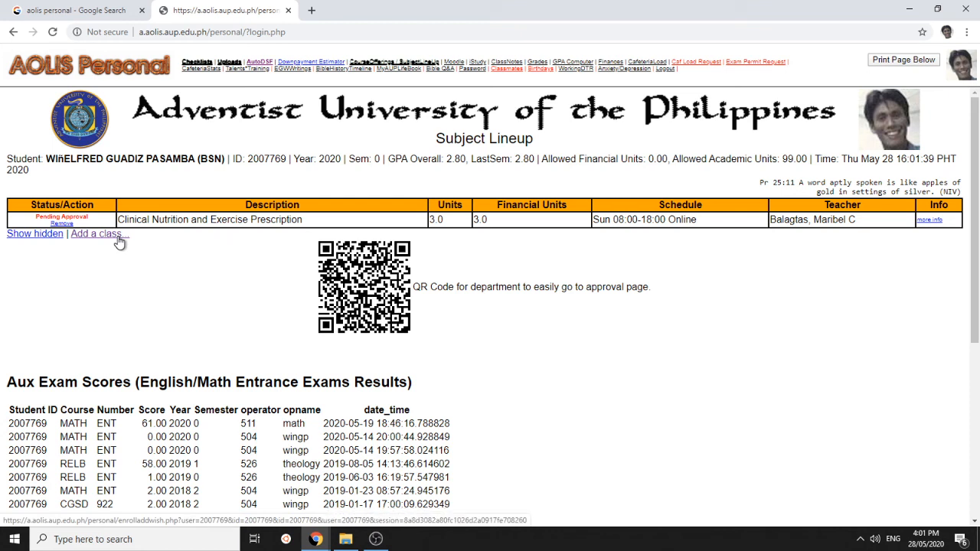
Start adding another class from the 'Add a class...' link.
{"action": "left_click", "coordinate": [95, 232]}
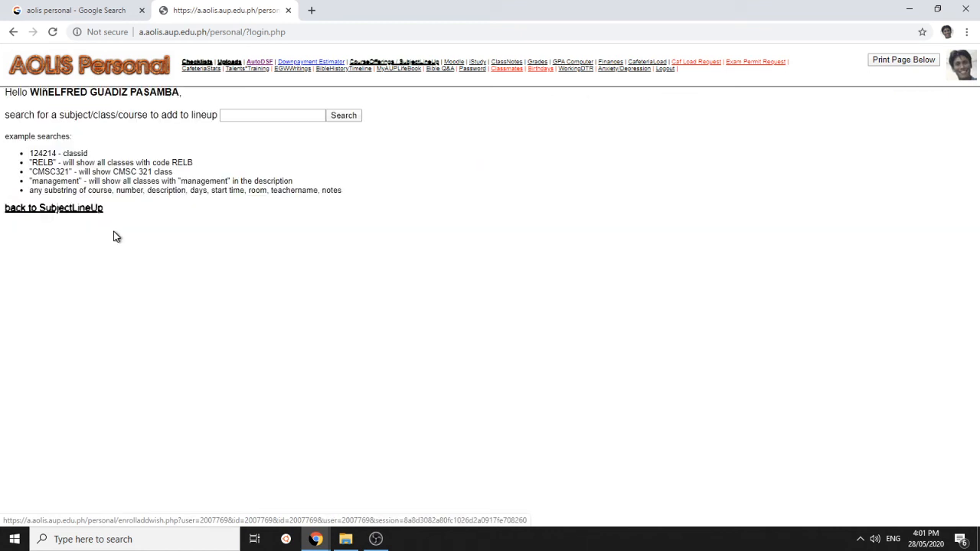
Search 'ab', give reason 'test', add BABM 331 Business Research with Feasibility Study and confirm Ok.
{"action": "type", "text": "ab"}
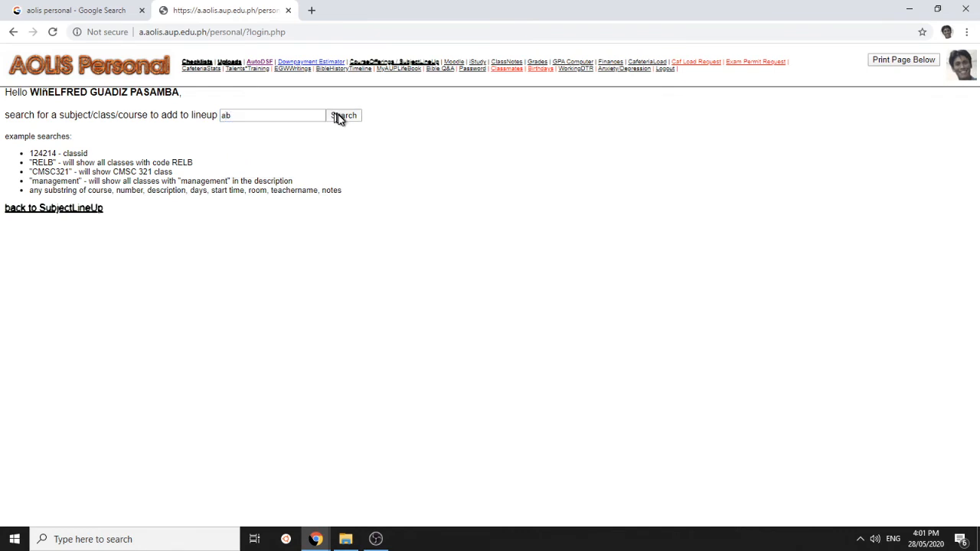
{"action": "left_click", "coordinate": [343, 115]}
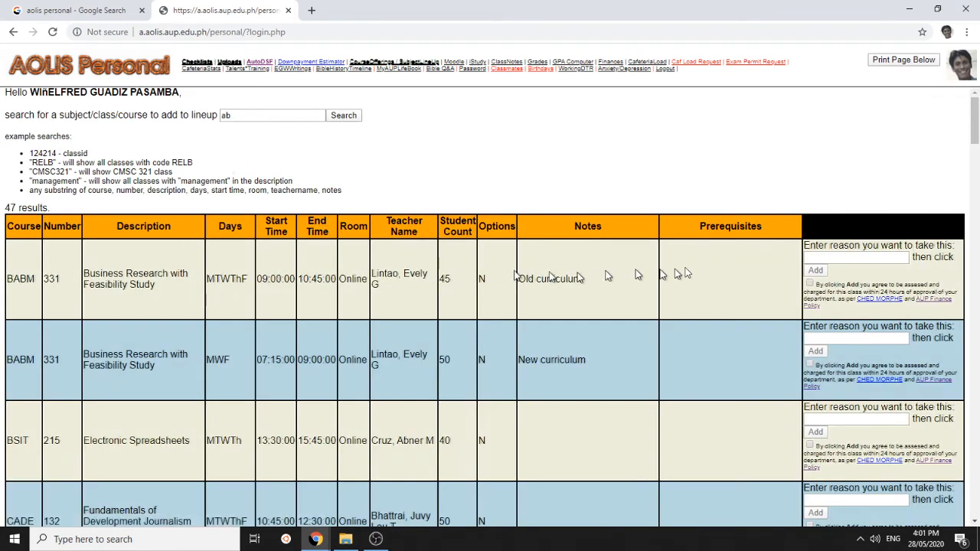
{"action": "type", "text": "test"}
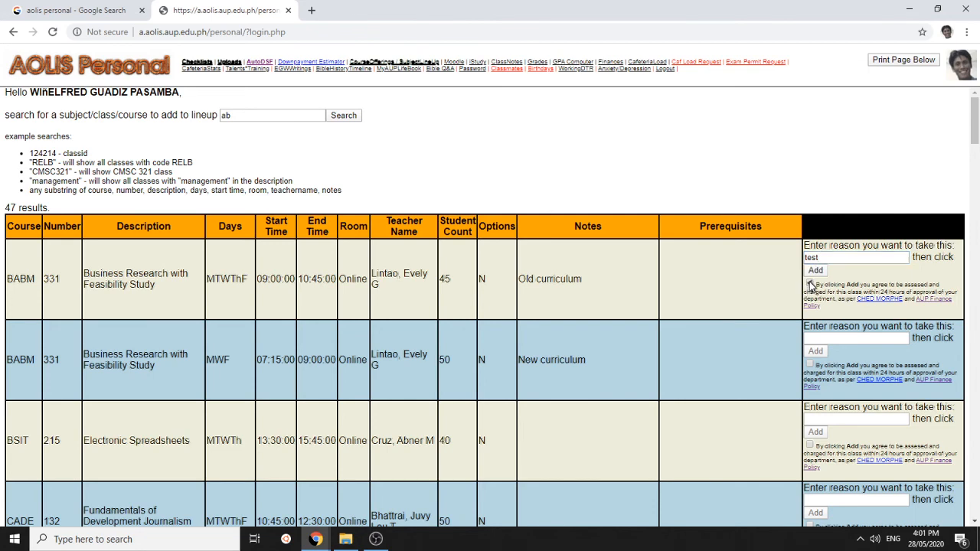
{"action": "left_click", "coordinate": [815, 269]}
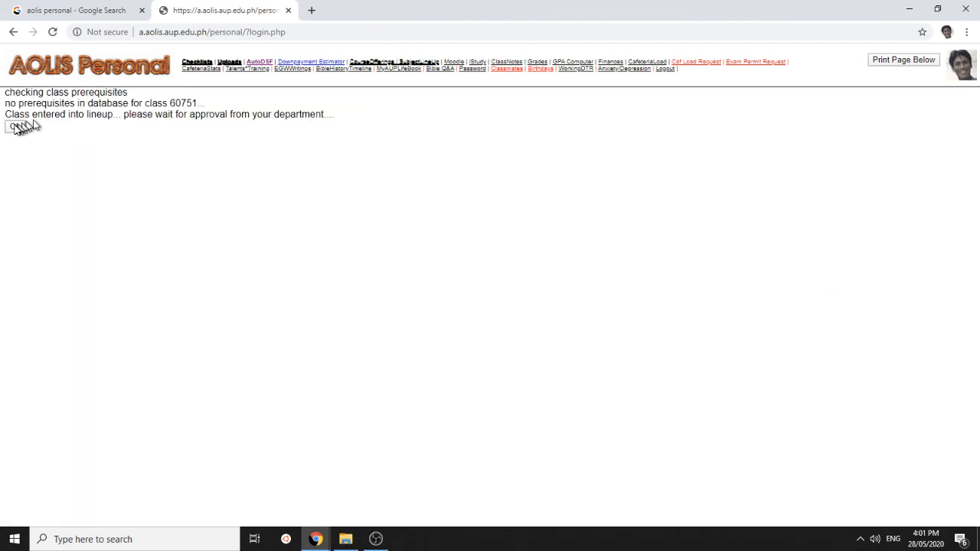
{"action": "left_click", "coordinate": [23, 126]}
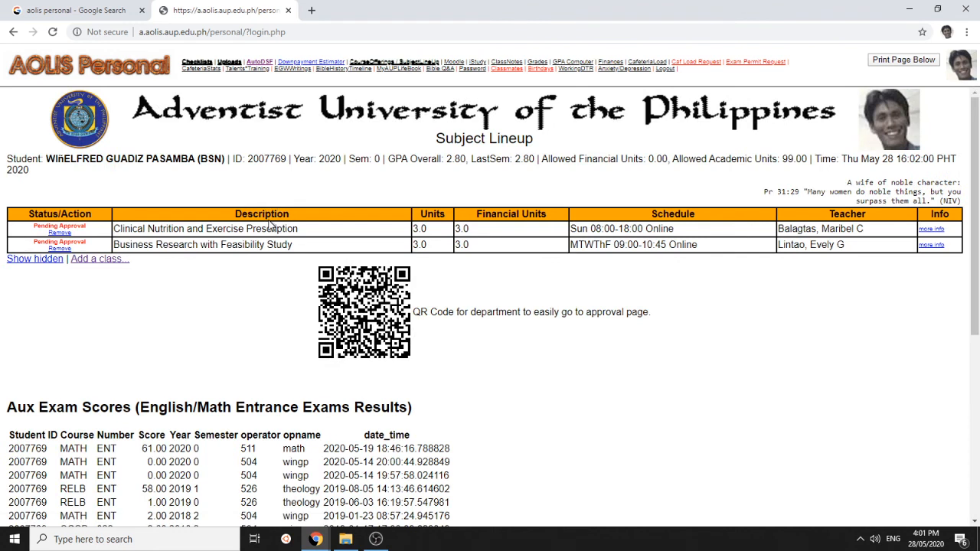
{"action": "mouse_move", "coordinate": [318, 233]}
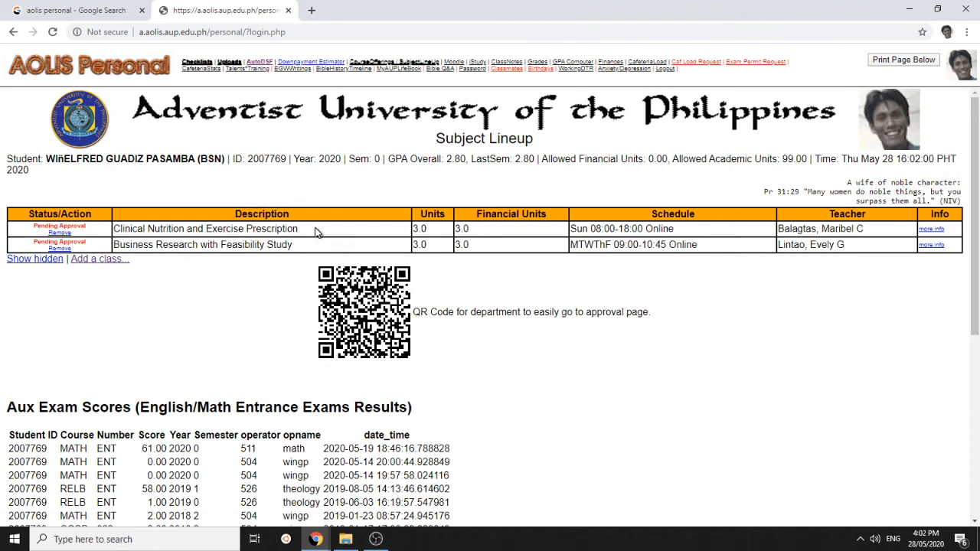
{"action": "mouse_move", "coordinate": [381, 238]}
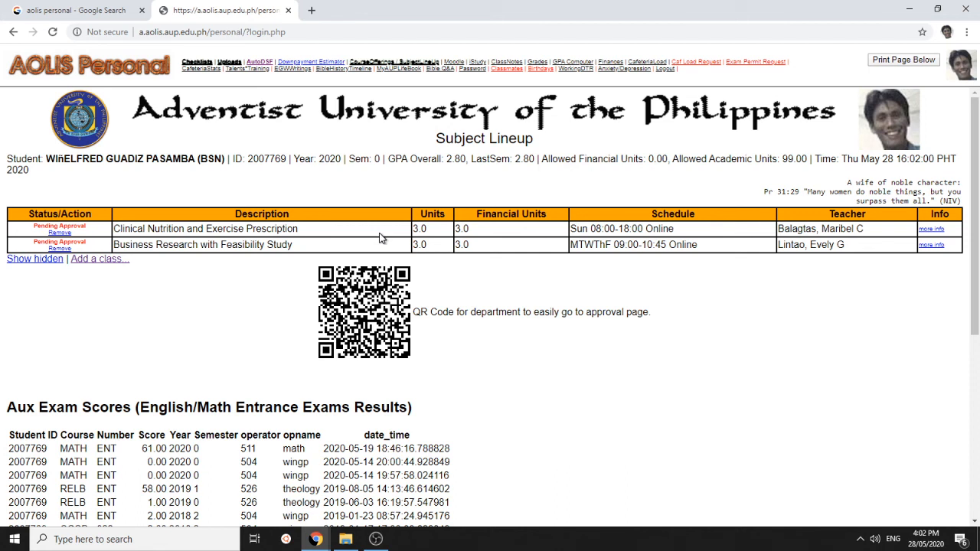
{"action": "mouse_move", "coordinate": [509, 266]}
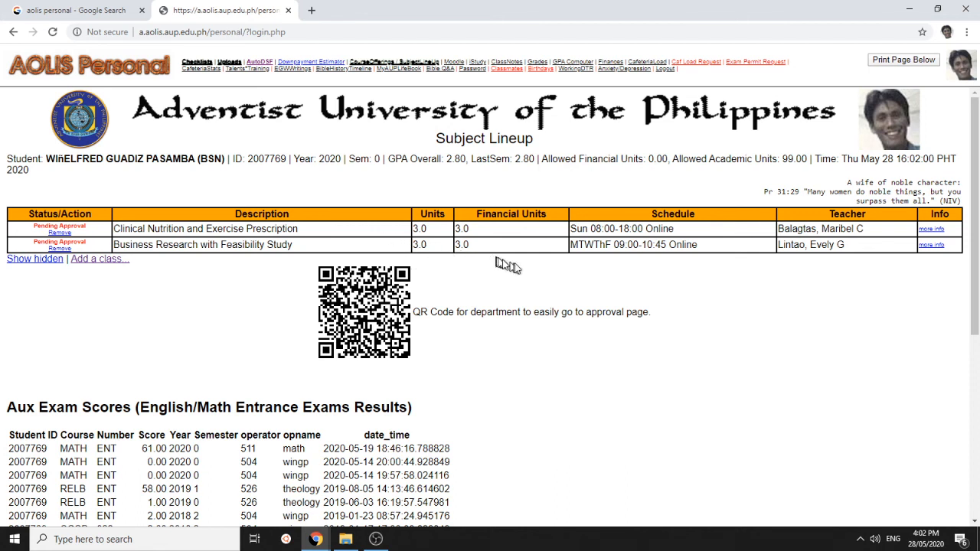
{"action": "mouse_move", "coordinate": [738, 260]}
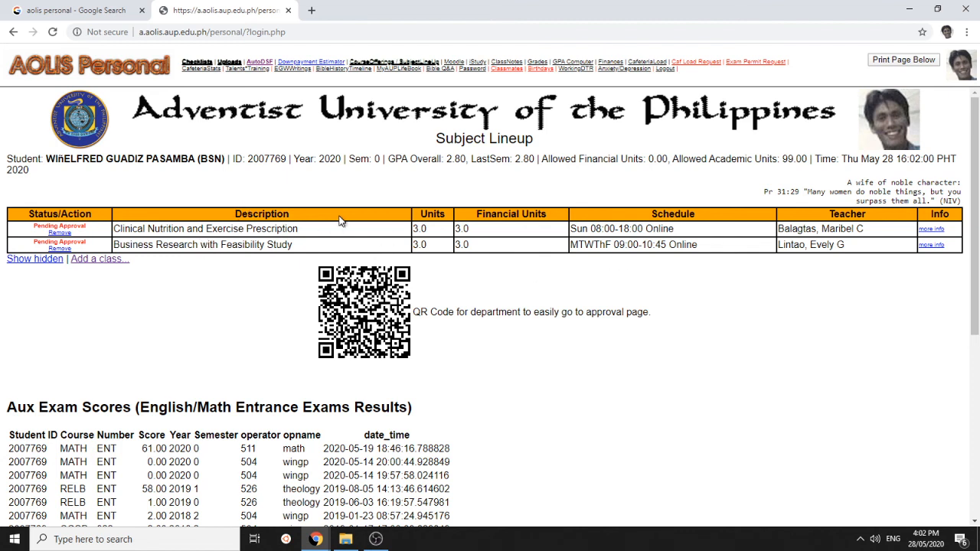
{"action": "mouse_move", "coordinate": [275, 245]}
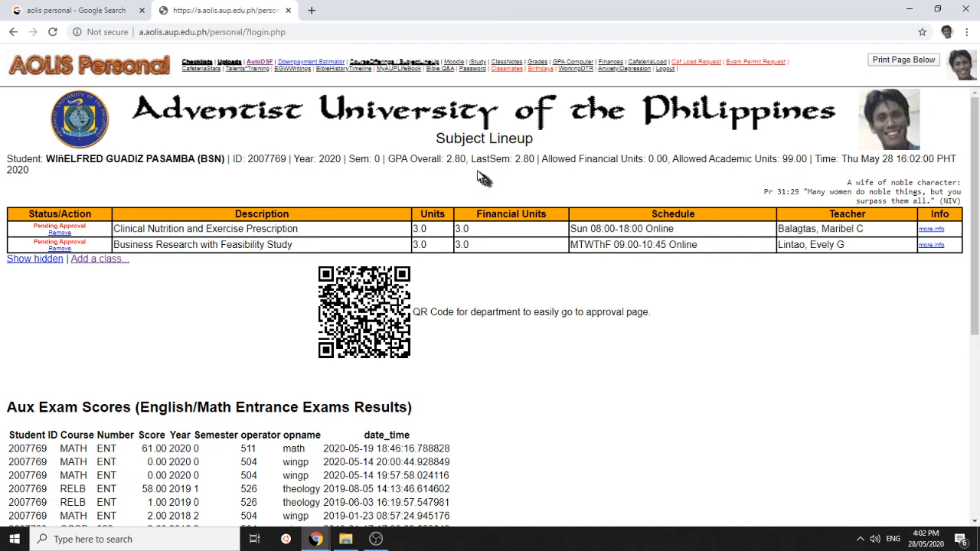
{"action": "mouse_move", "coordinate": [628, 144]}
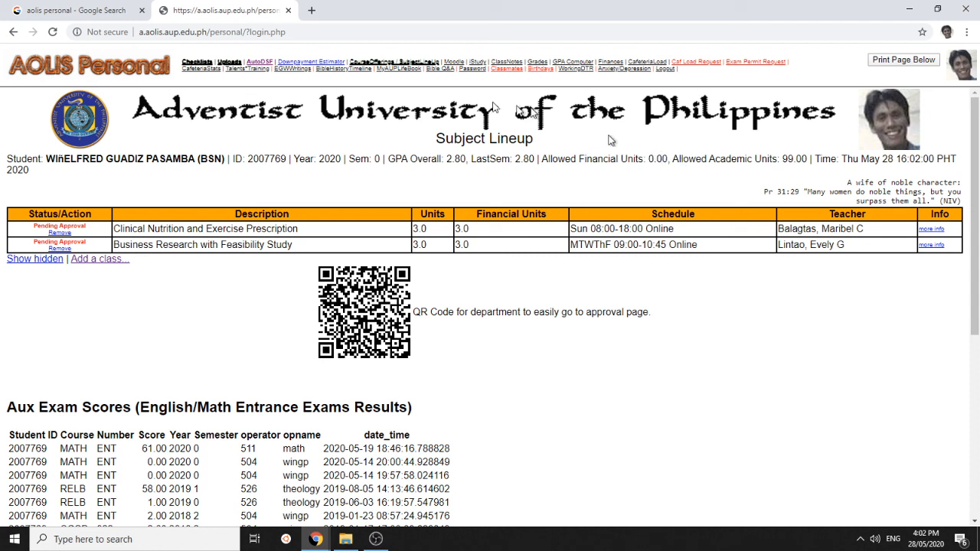
{"action": "mouse_move", "coordinate": [322, 152]}
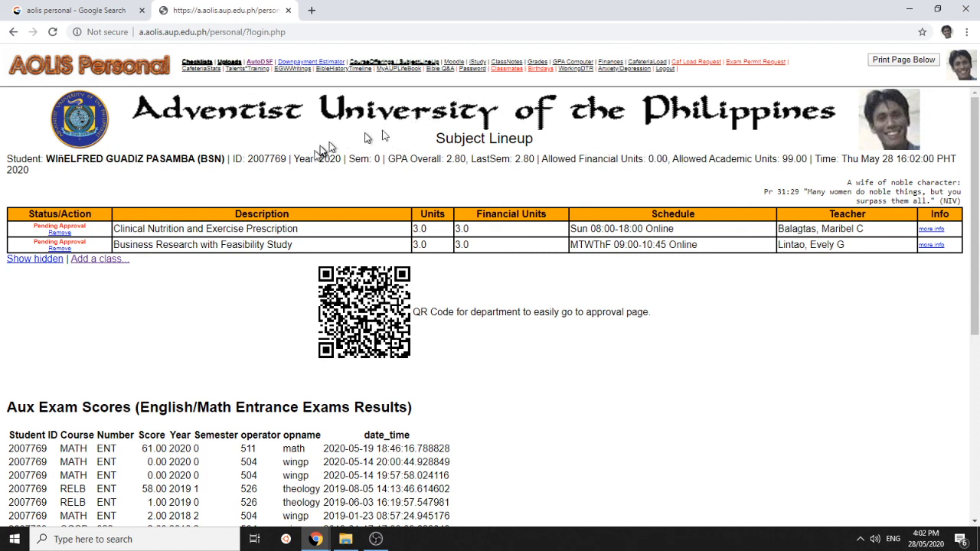
{"action": "mouse_move", "coordinate": [529, 87]}
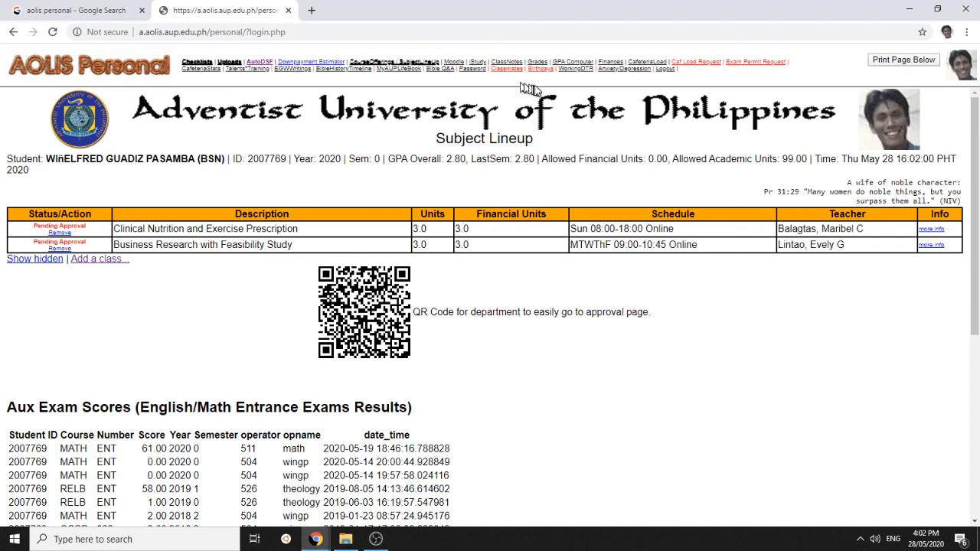
{"action": "mouse_move", "coordinate": [447, 272]}
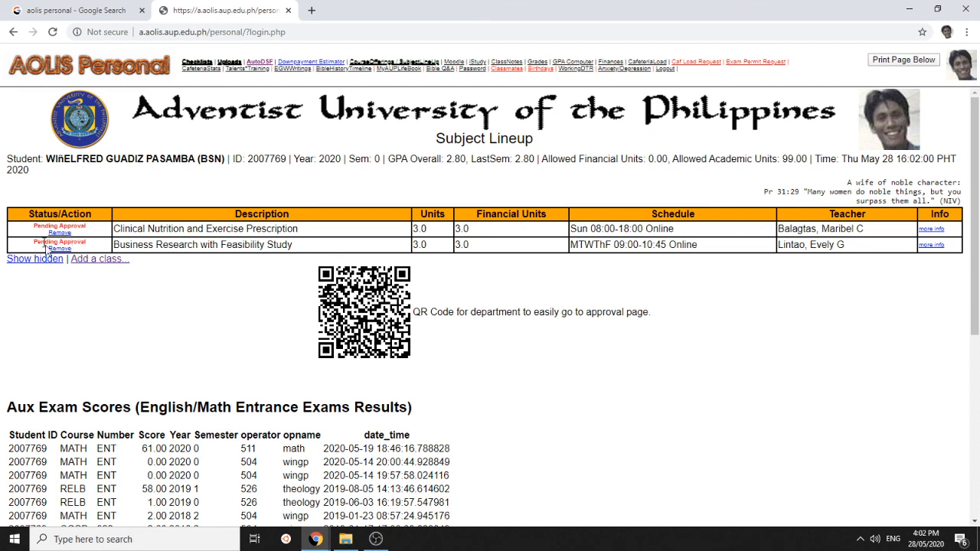
{"action": "mouse_move", "coordinate": [306, 144]}
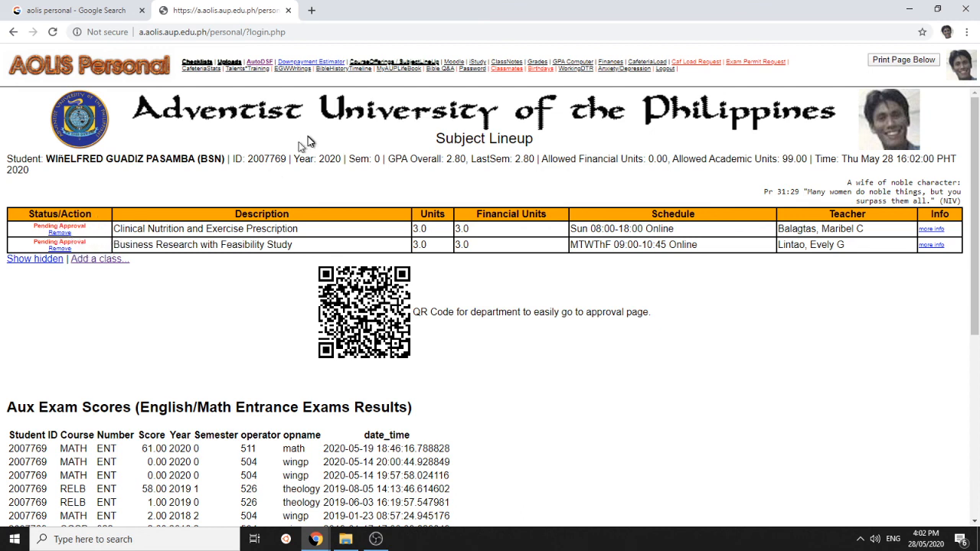
{"action": "mouse_move", "coordinate": [664, 68]}
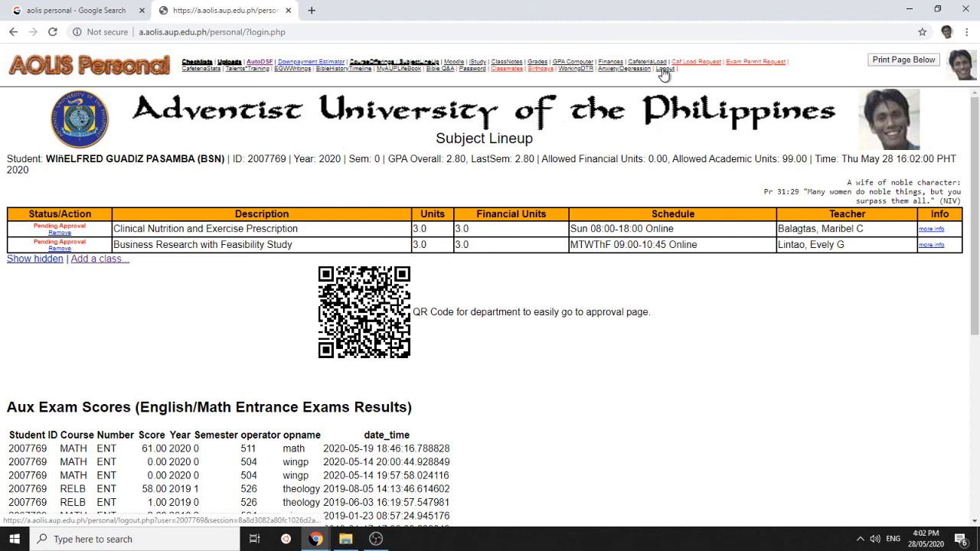